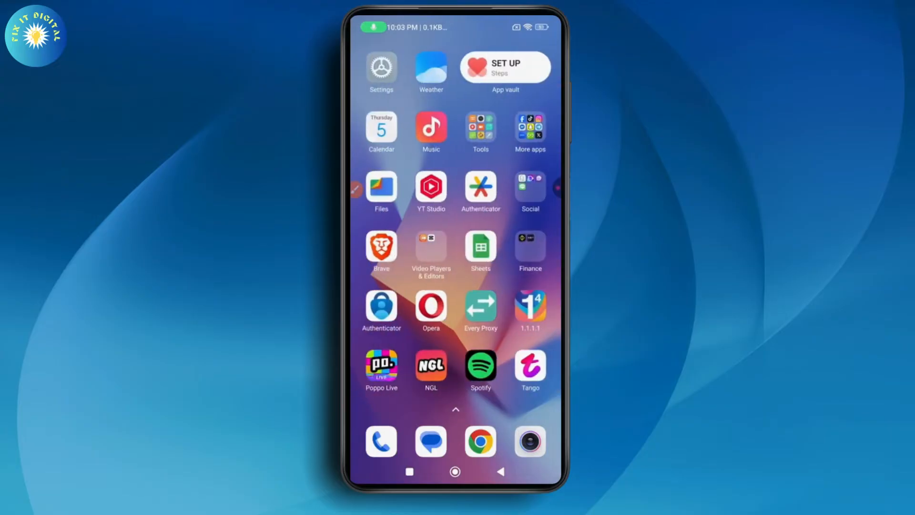
- Launch Snapchat from the home screen to reach the Chat list
click(529, 127)
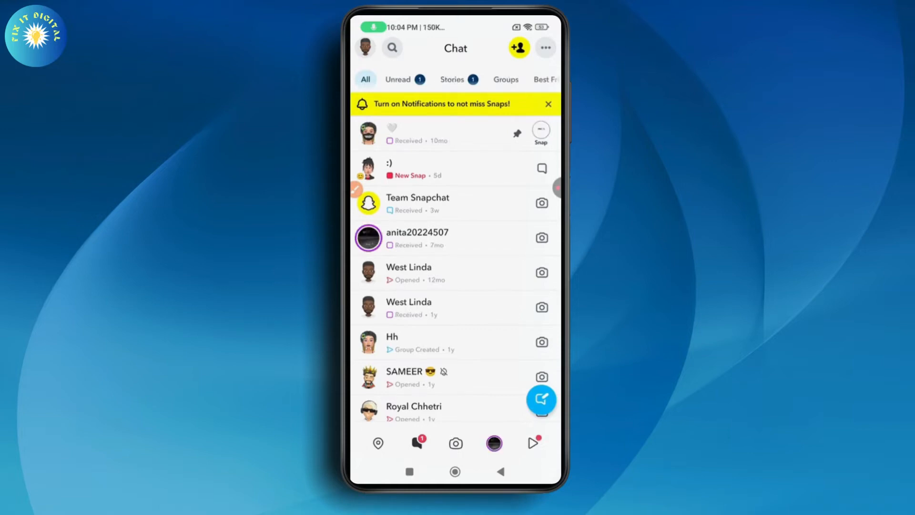
click(366, 168)
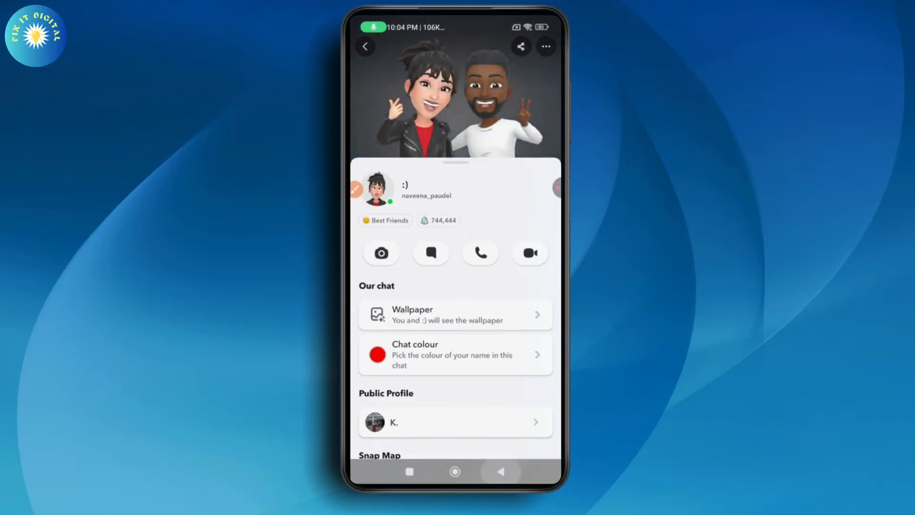
click(365, 46)
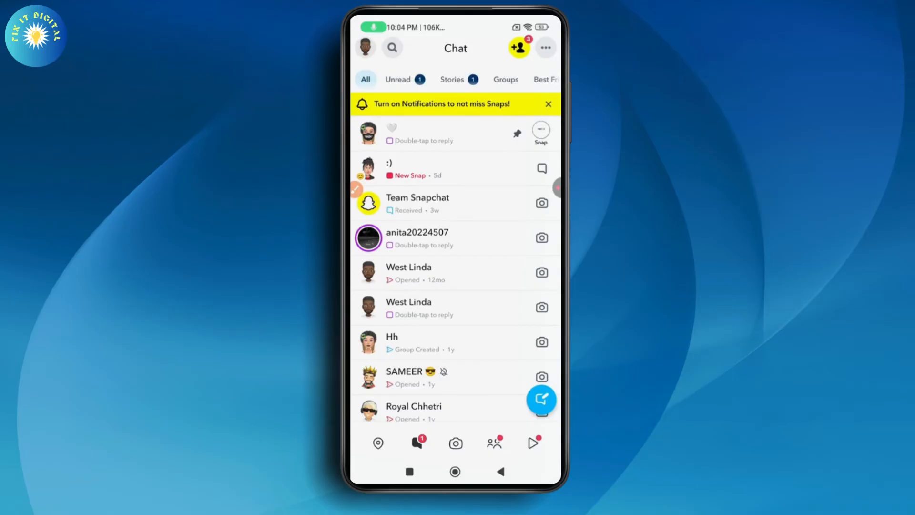
- Reach the bug report form via profile Settings, choose 'Often', and show the topic list
click(364, 48)
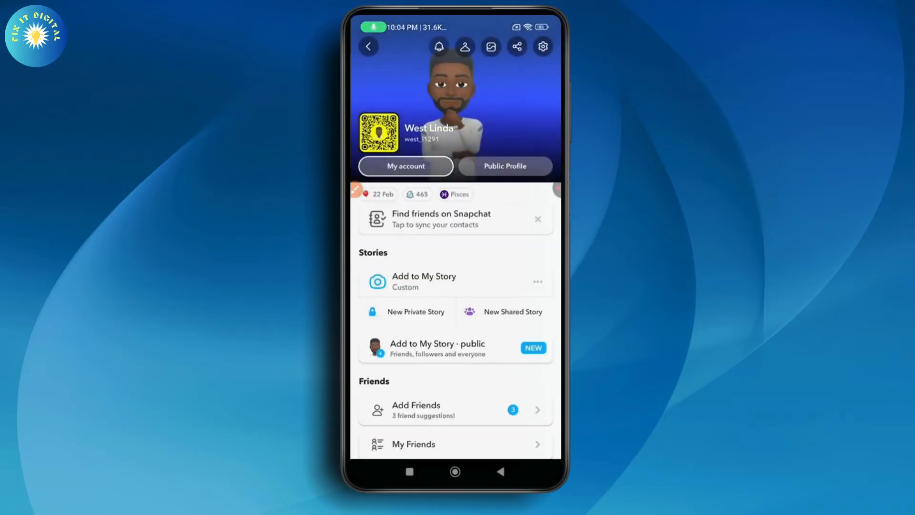
click(542, 46)
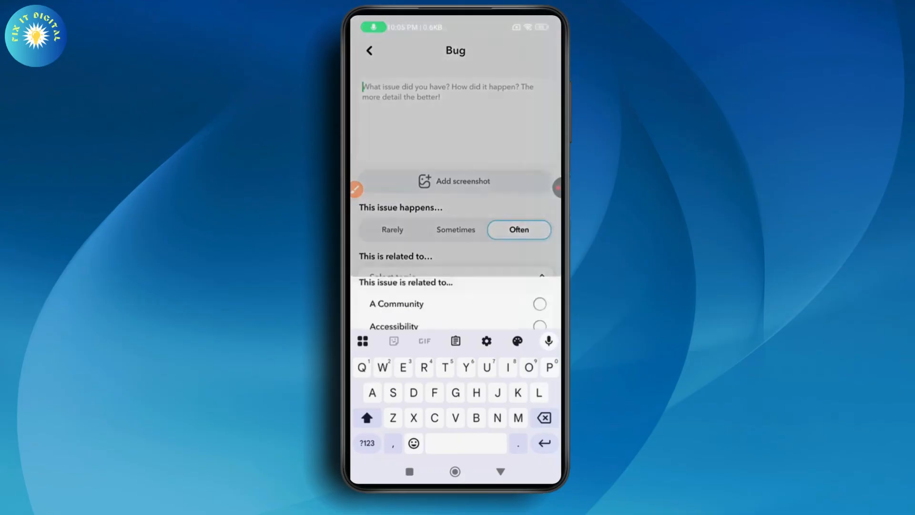
click(454, 275)
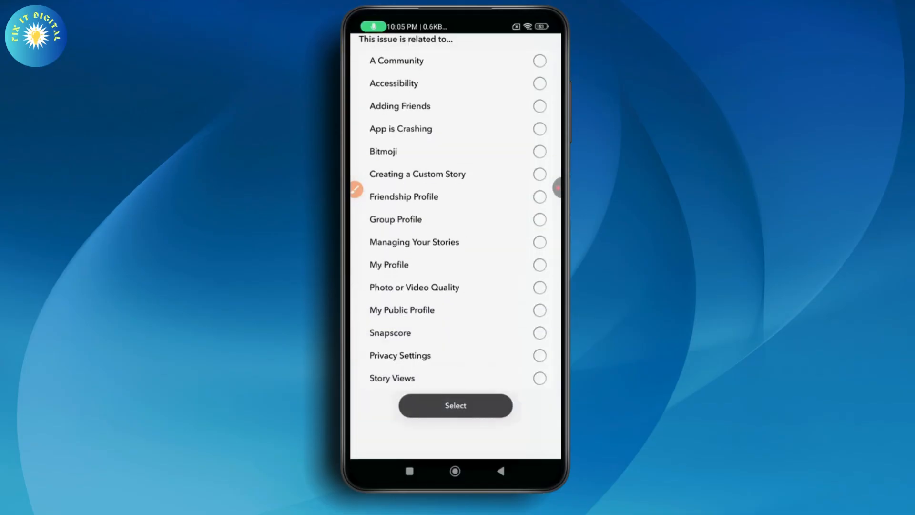